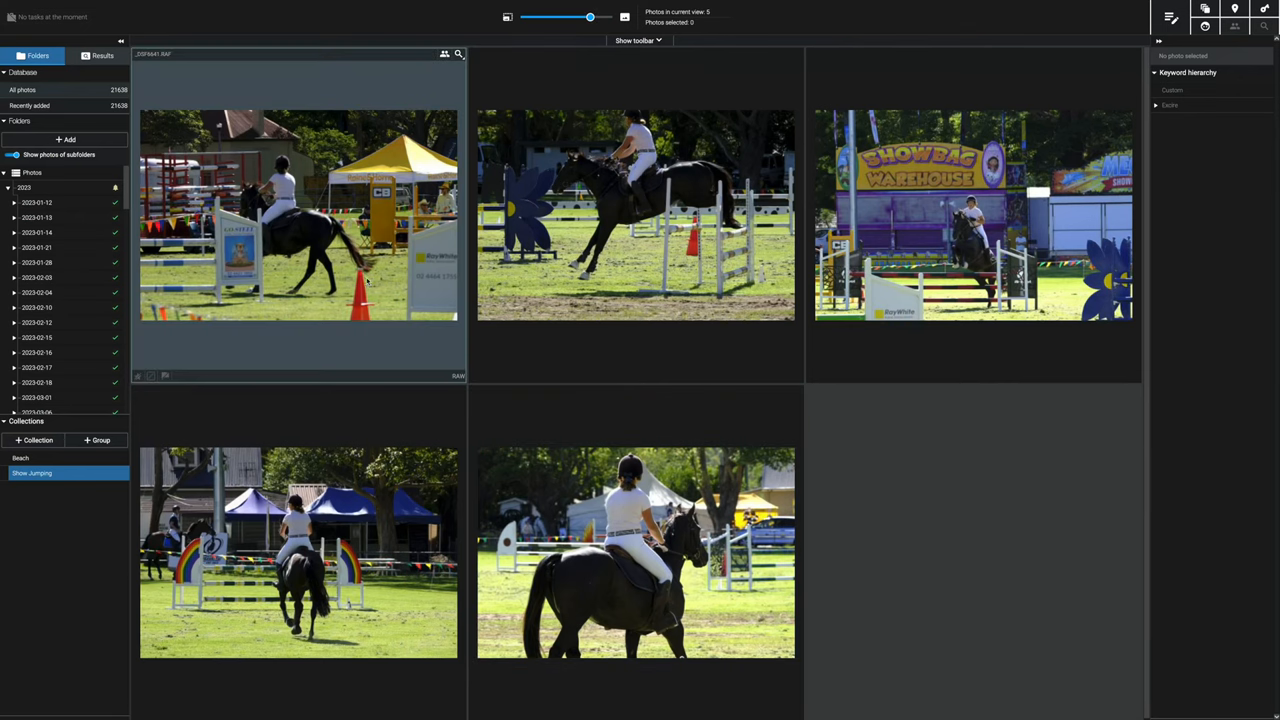
Step: Select the first show jumping photo and save its AI keywords and metadata to the file via the Photo menu
click(298, 216)
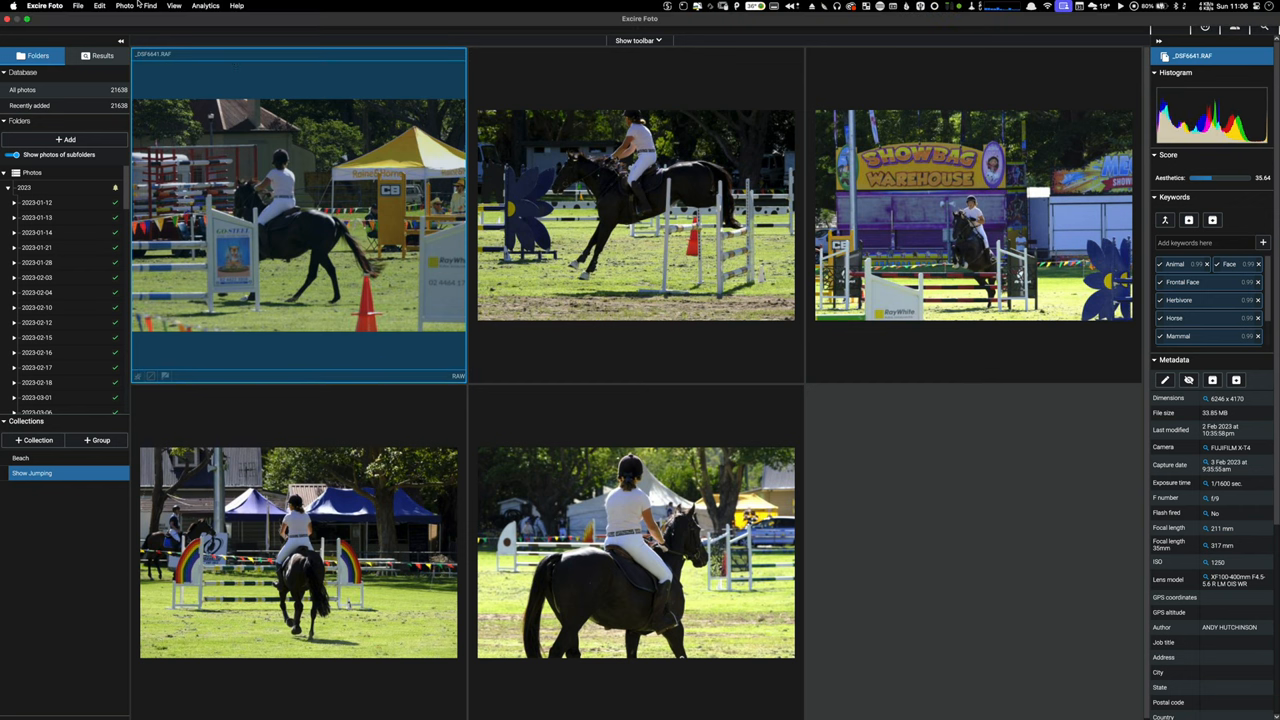
click(124, 6)
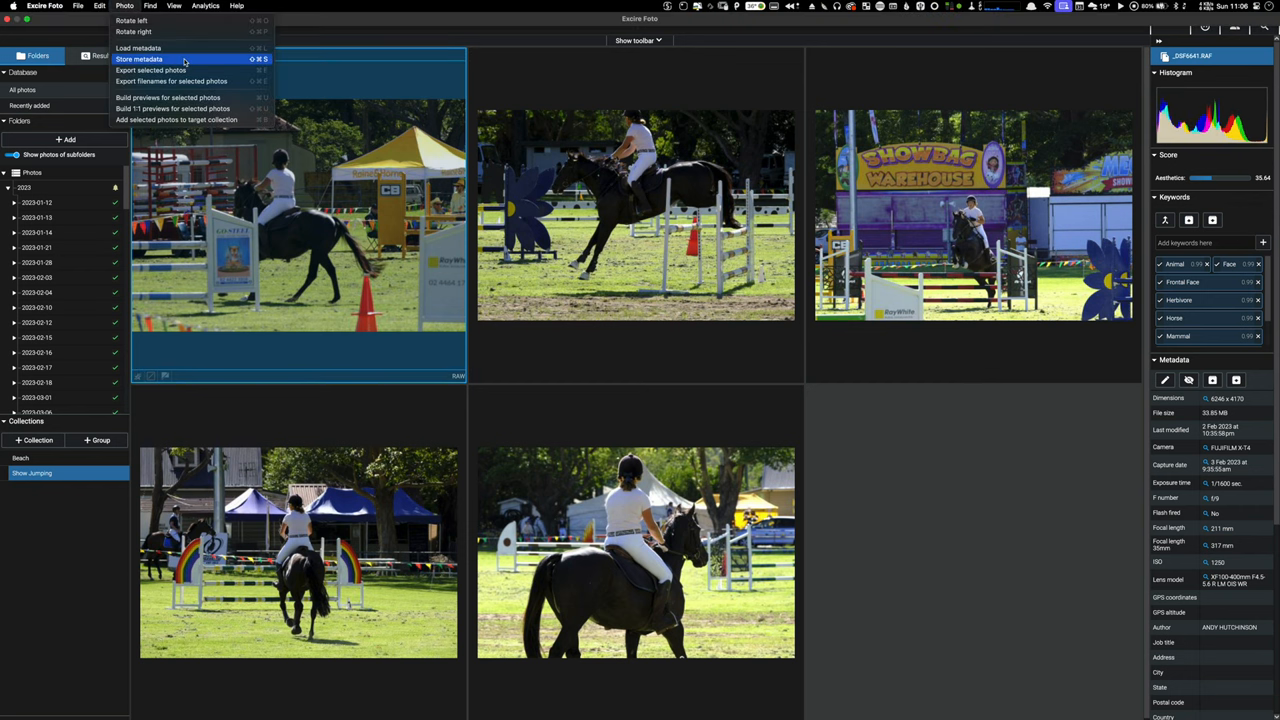
click(140, 60)
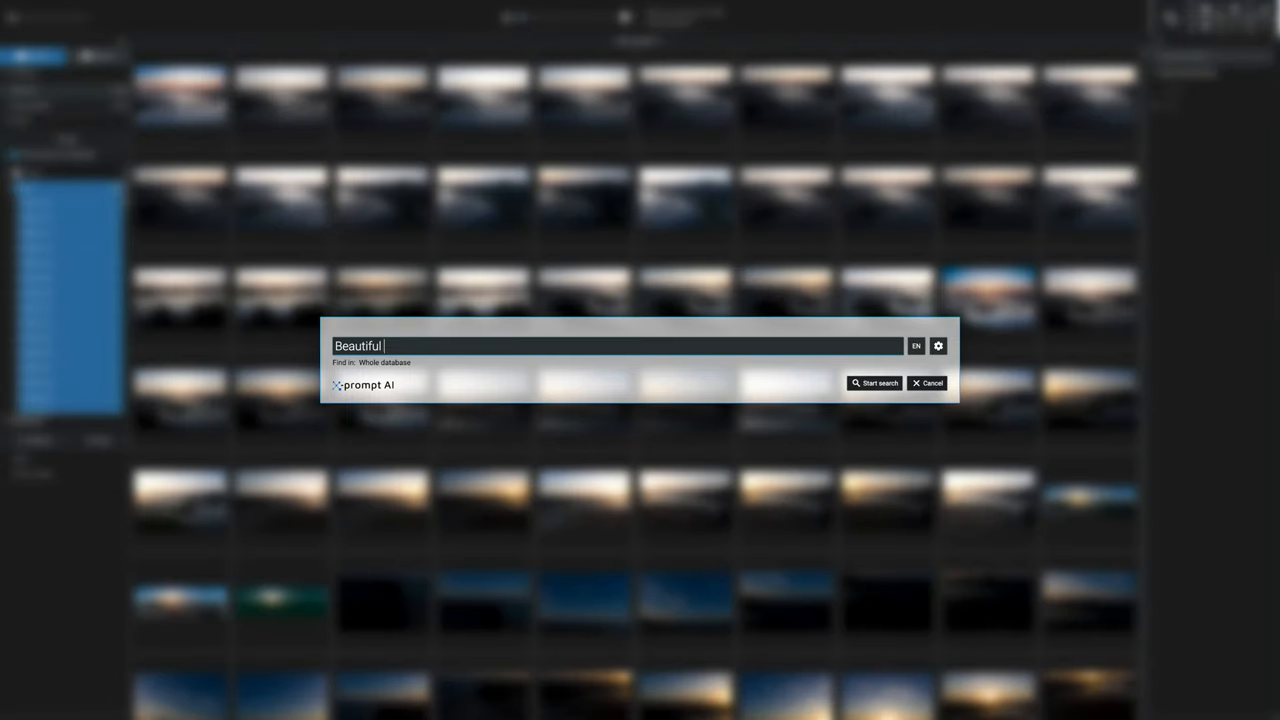
Step: Extend the prompt AI search text to 'Beautiful tropical beaches dur'
text(tropical beaches dur)
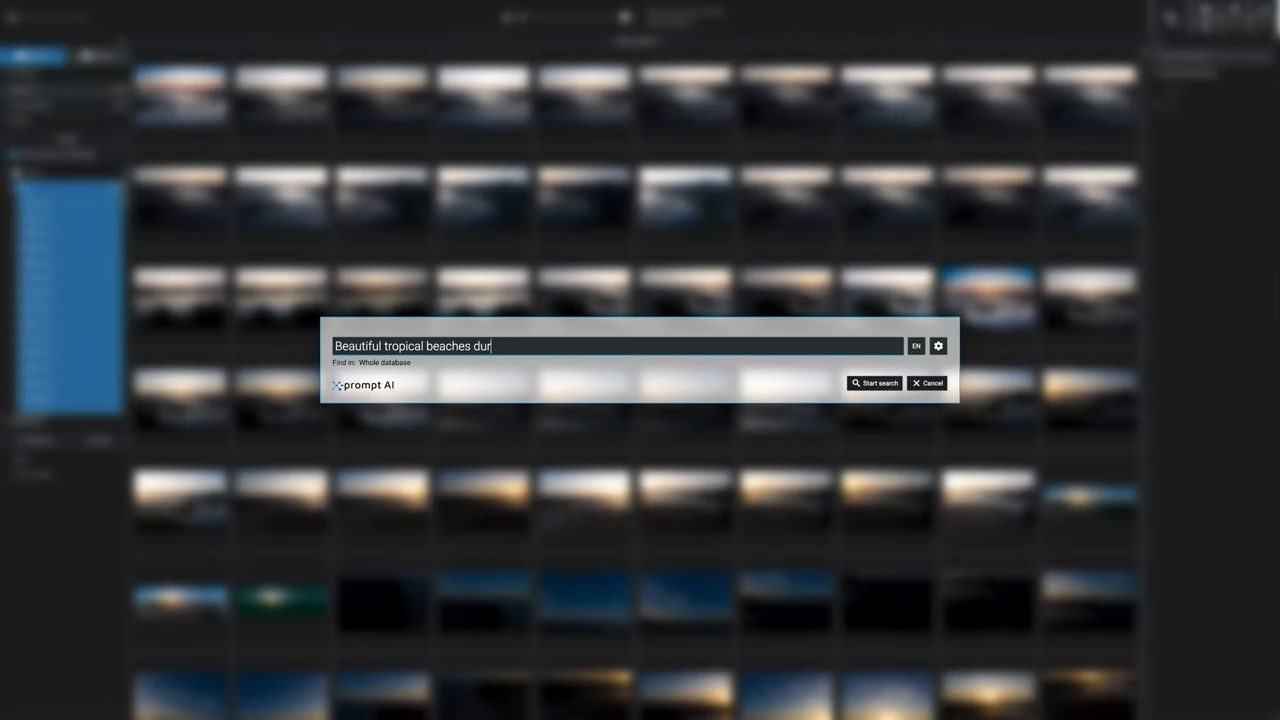